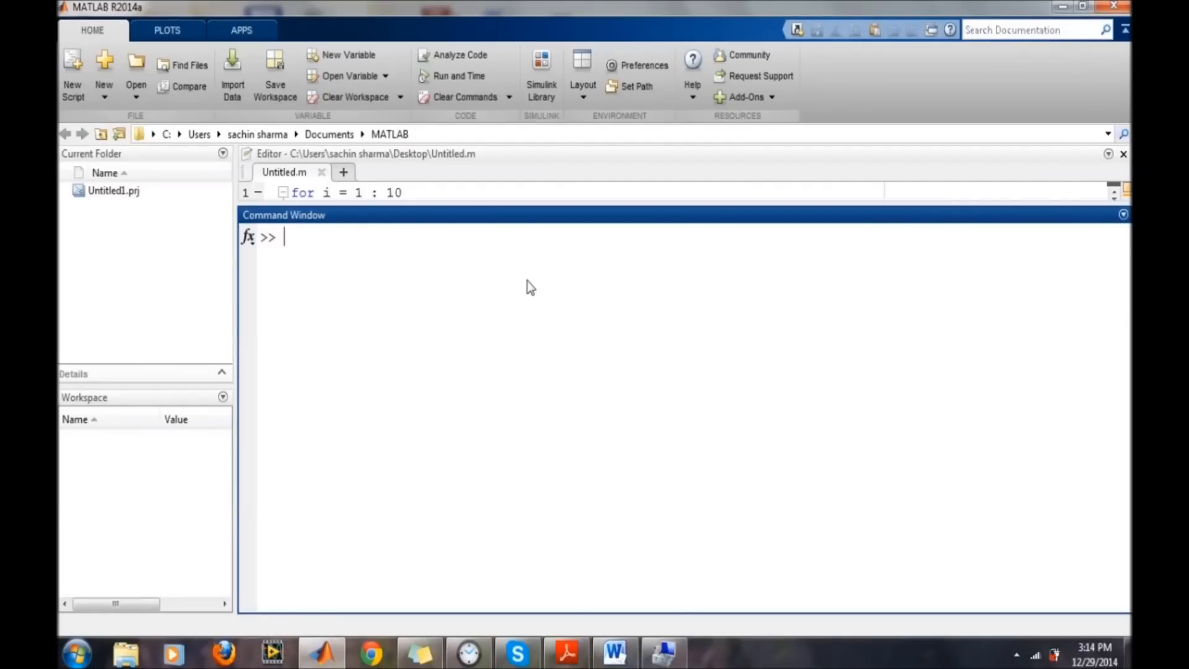
Clear the Command Window with clc and launch supportPackageInstaller with 'Install from Internet' selected
text(clc)
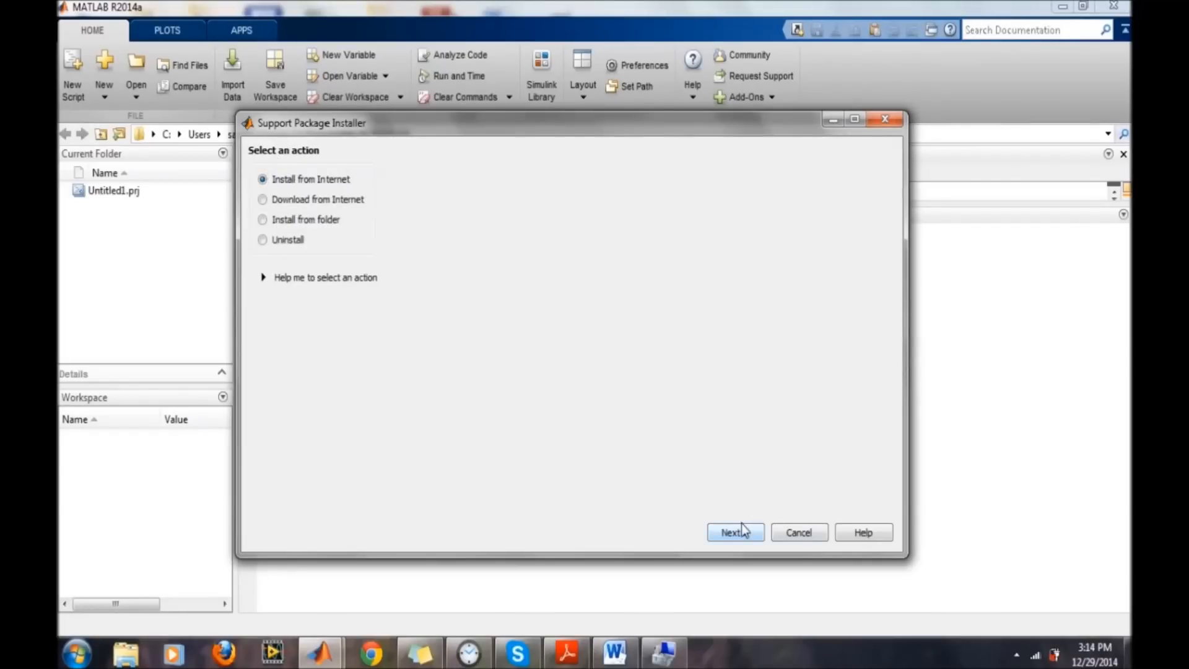
Advance to the package list and select Arduino (version 14.1.1) marked for Reinstall
click(736, 533)
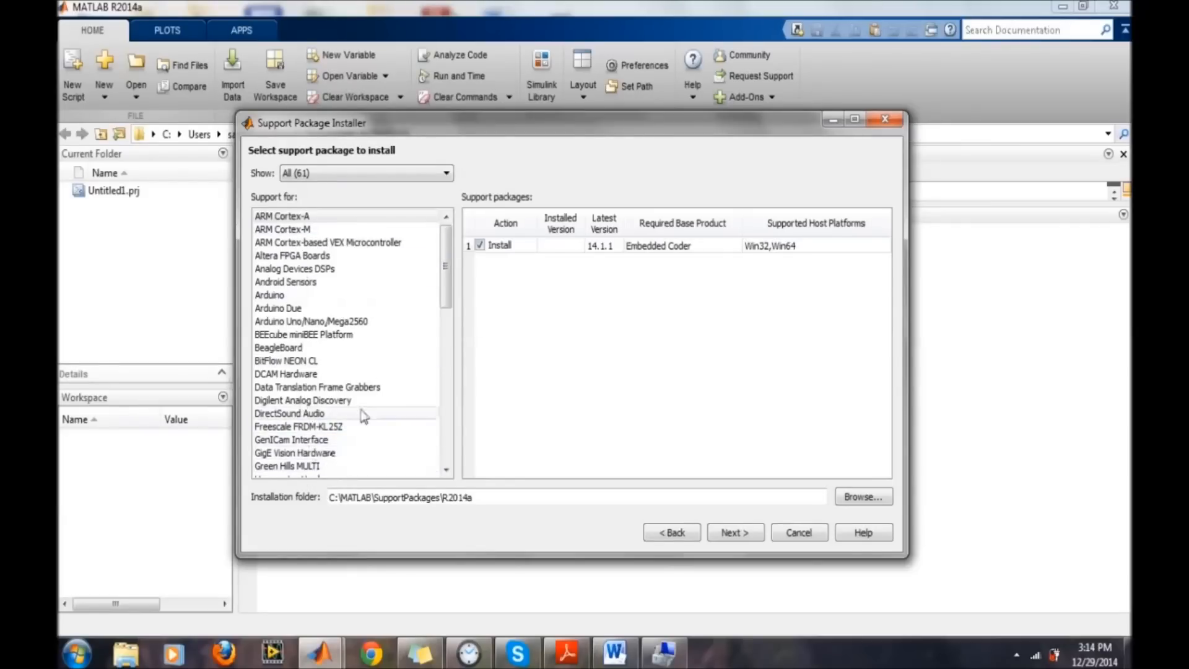
mouse_move(270, 295)
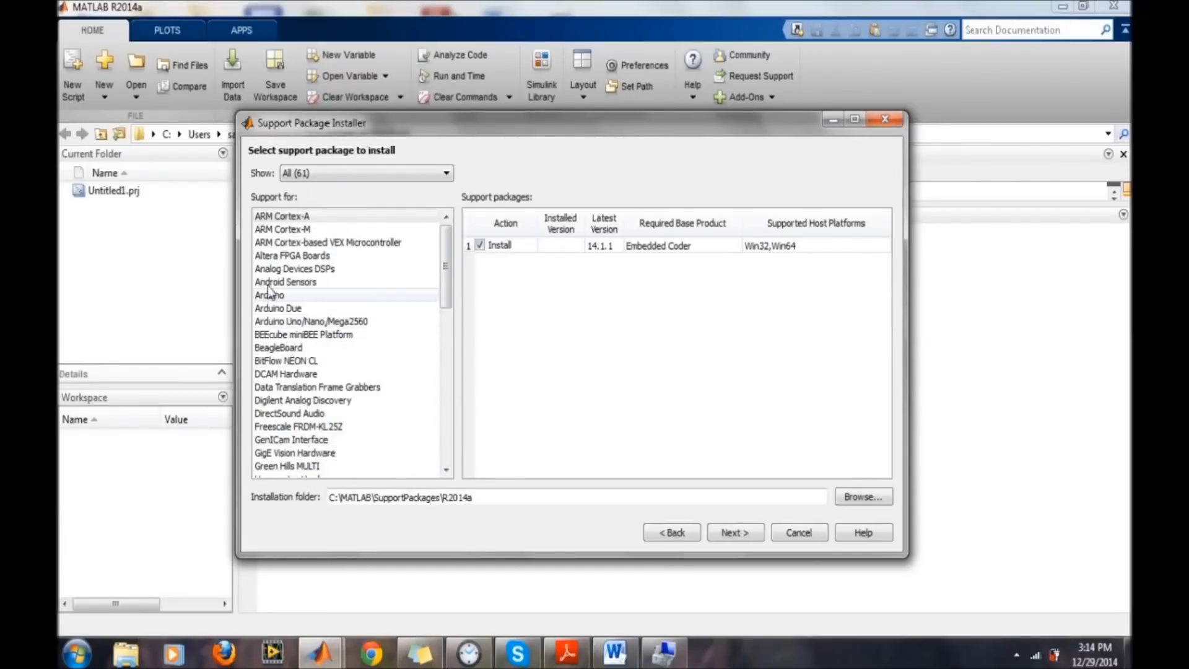
click(268, 294)
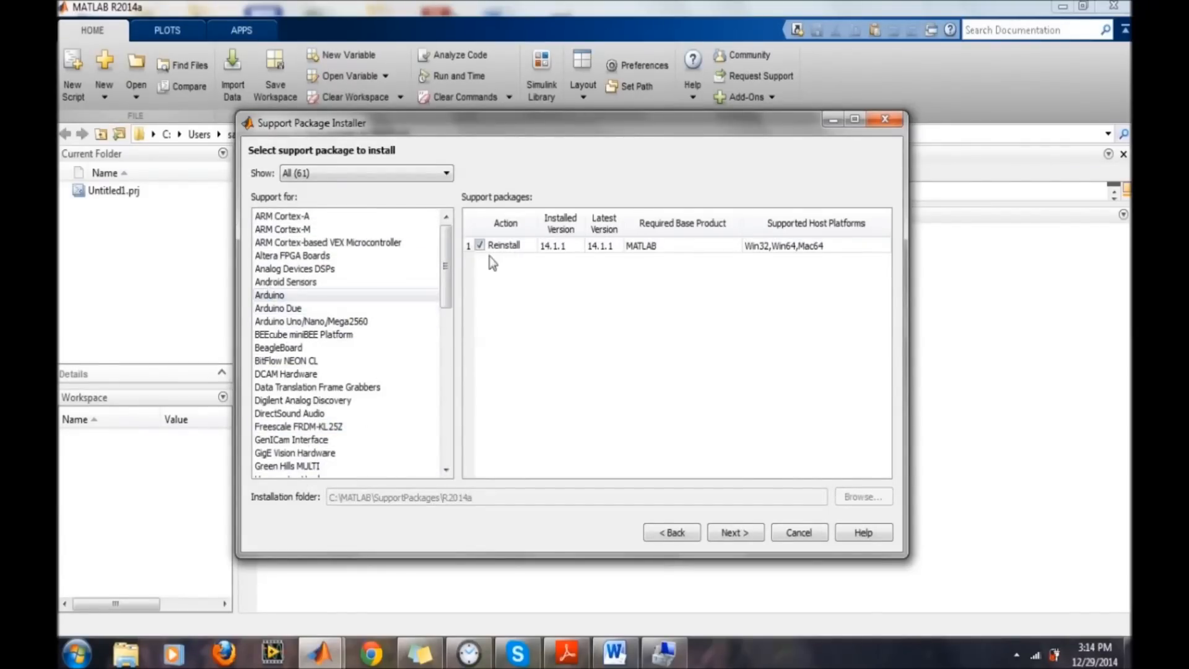
mouse_move(495, 274)
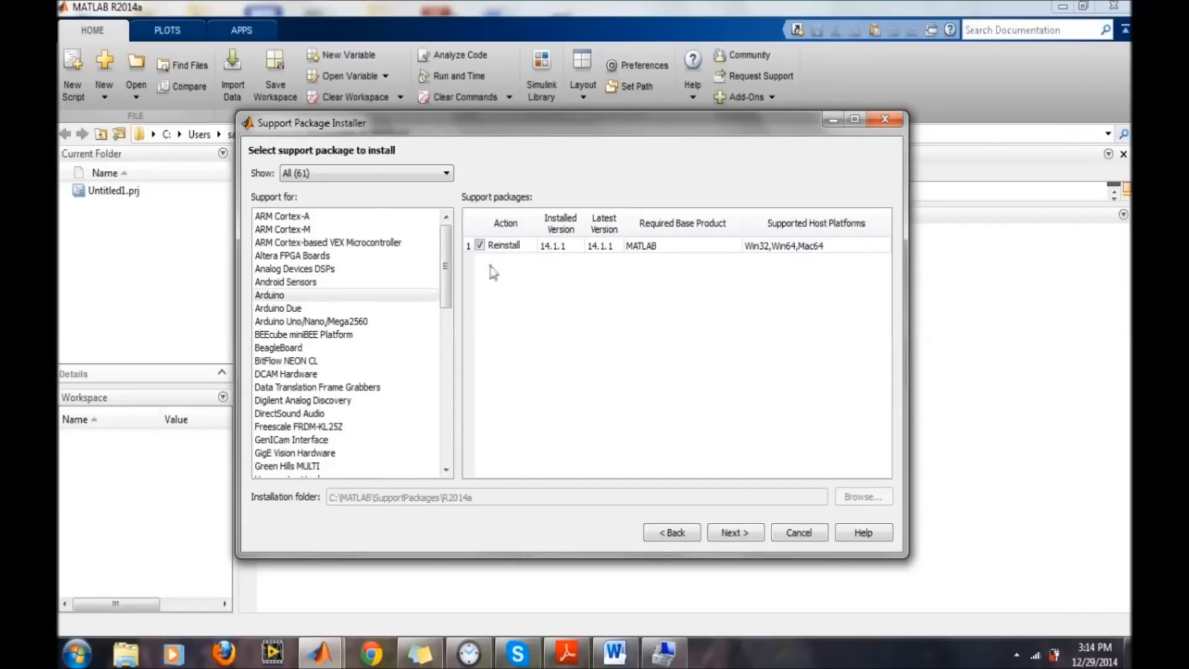
mouse_move(518, 271)
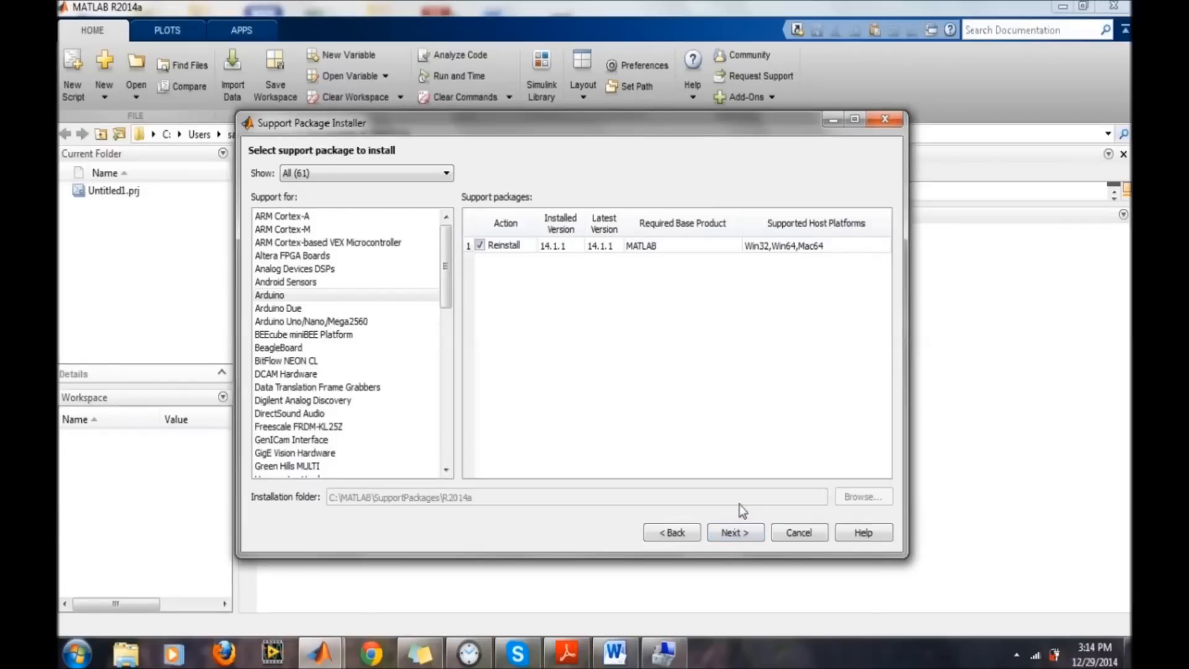
mouse_move(754, 519)
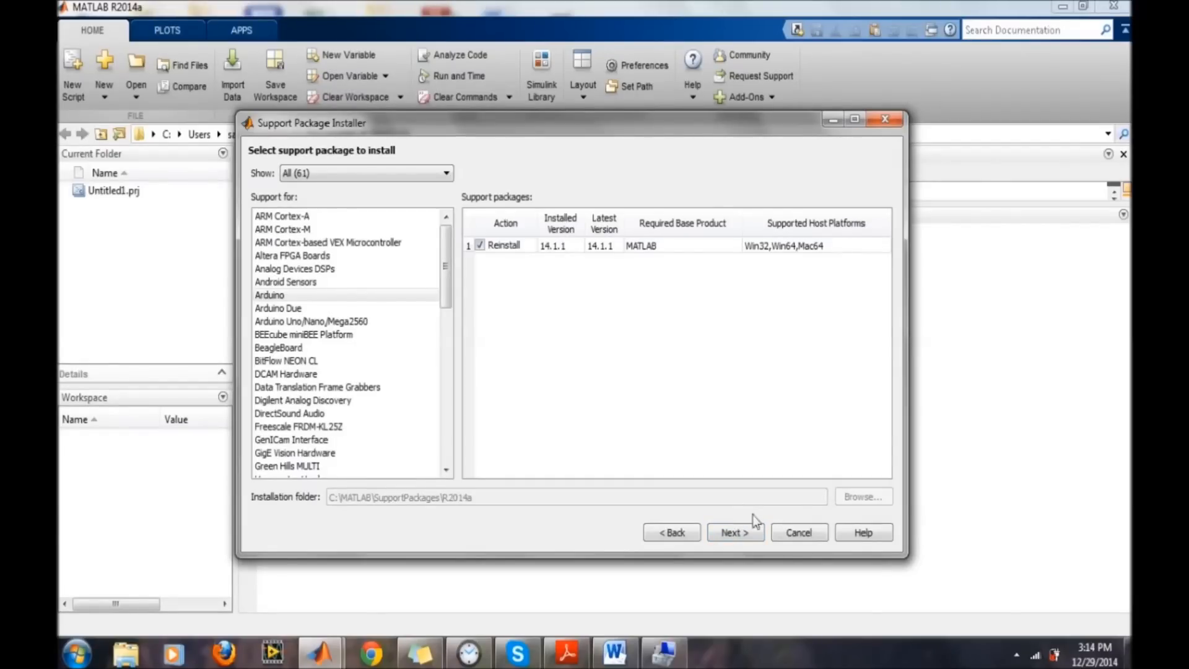
Cancel the installer and run arduino, getting an Uno connection object on COM20
click(799, 533)
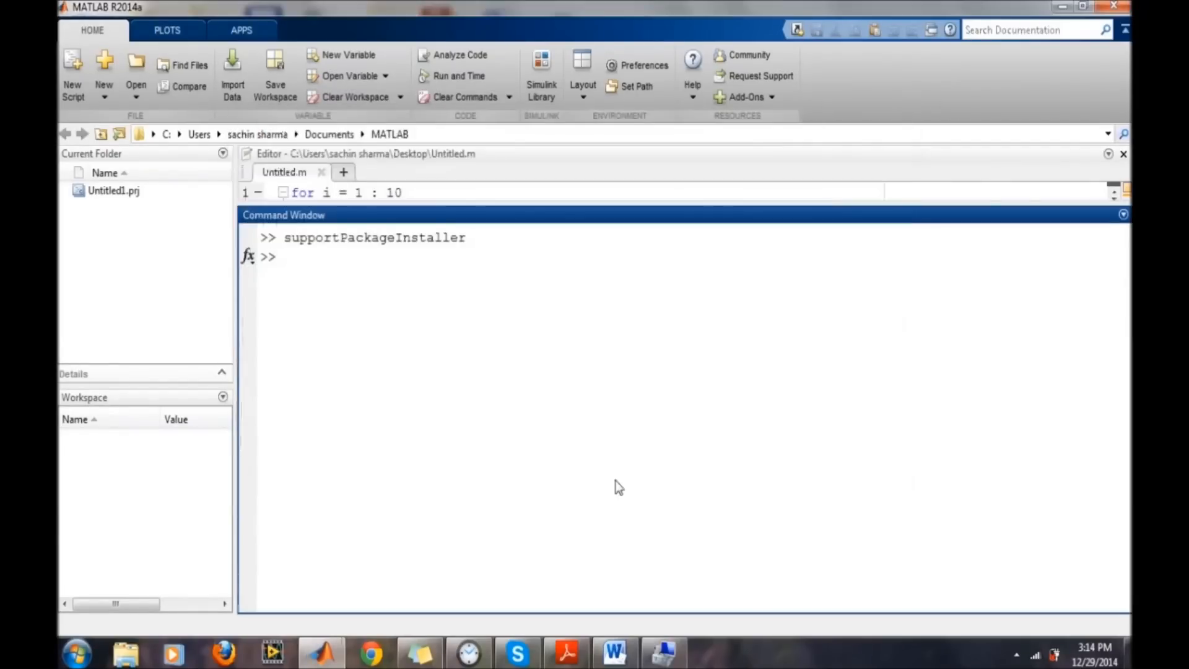
mouse_move(520, 362)
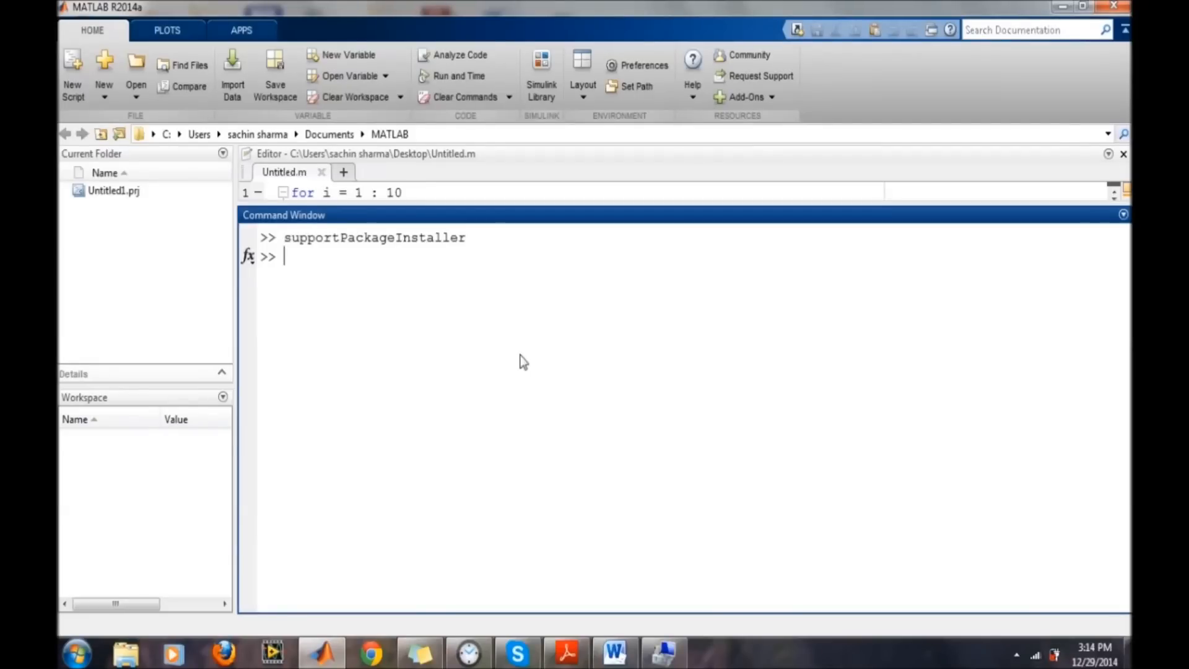
text(arduino)
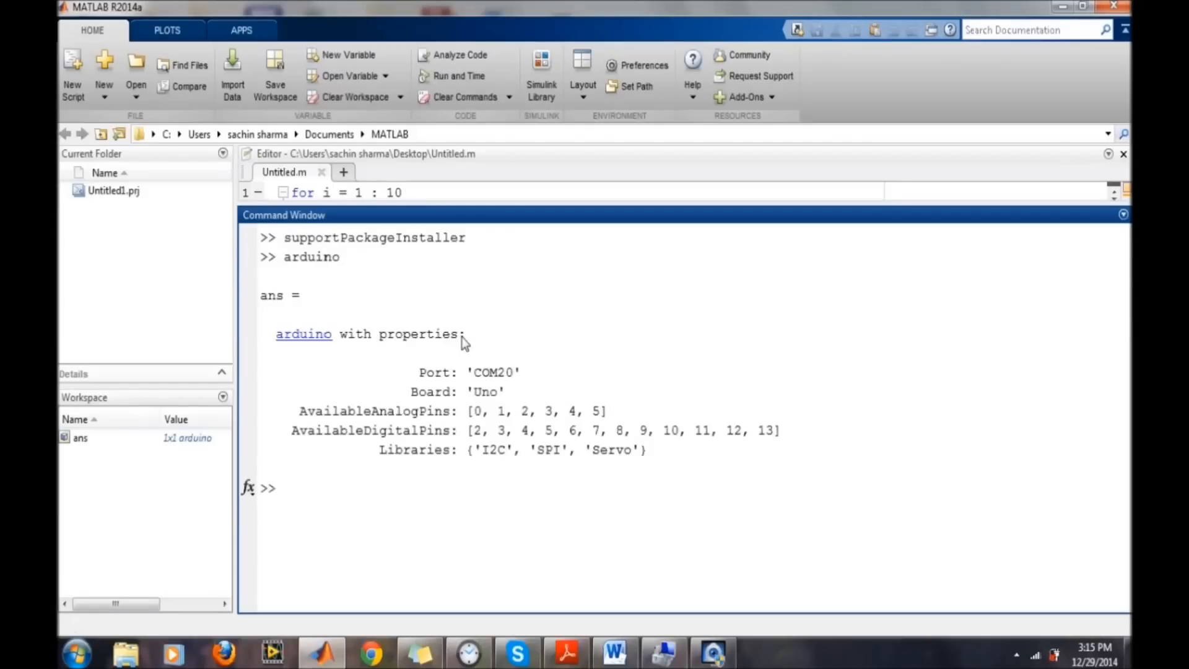
mouse_move(473, 371)
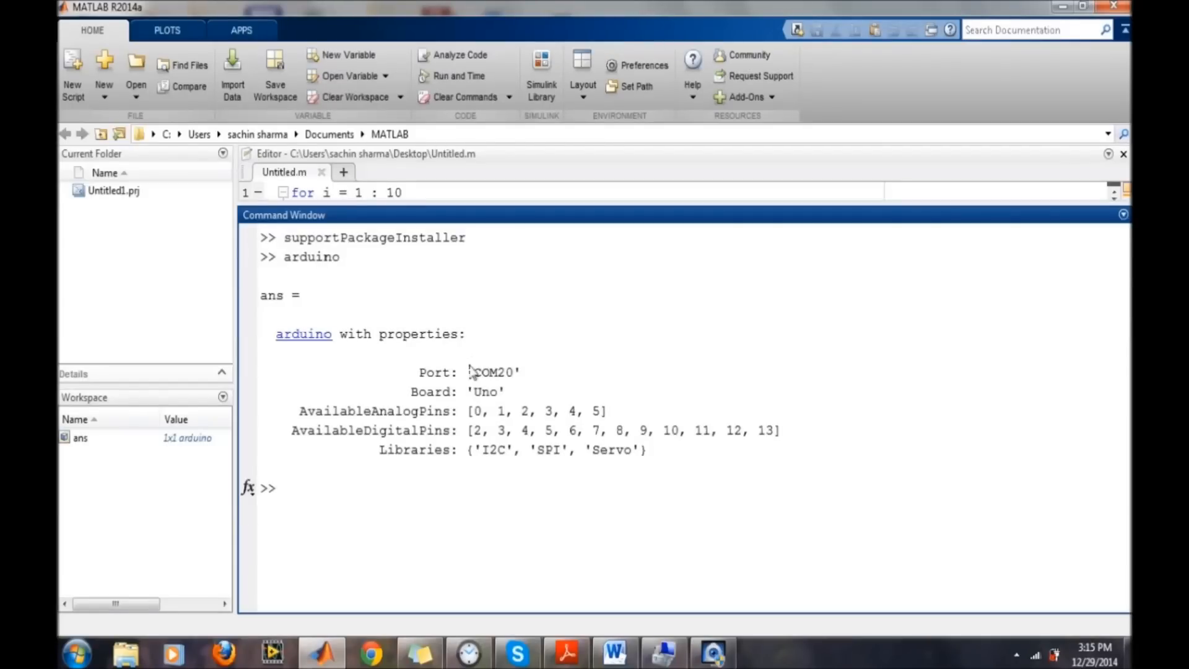
double_click(493, 371)
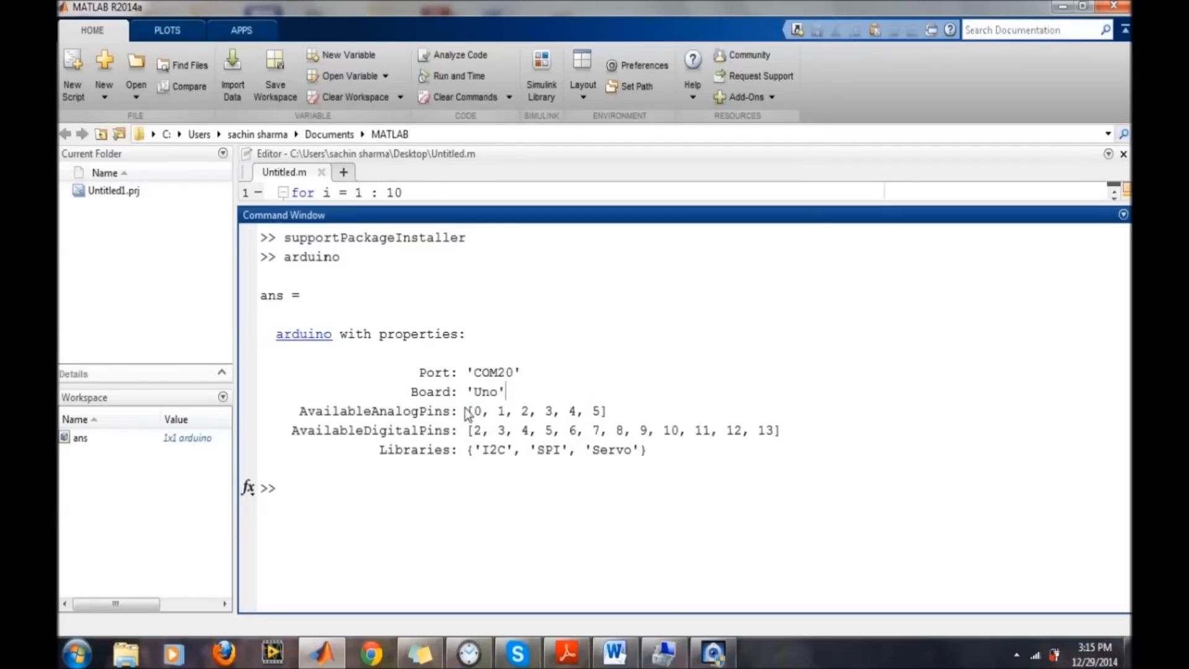
mouse_move(493, 396)
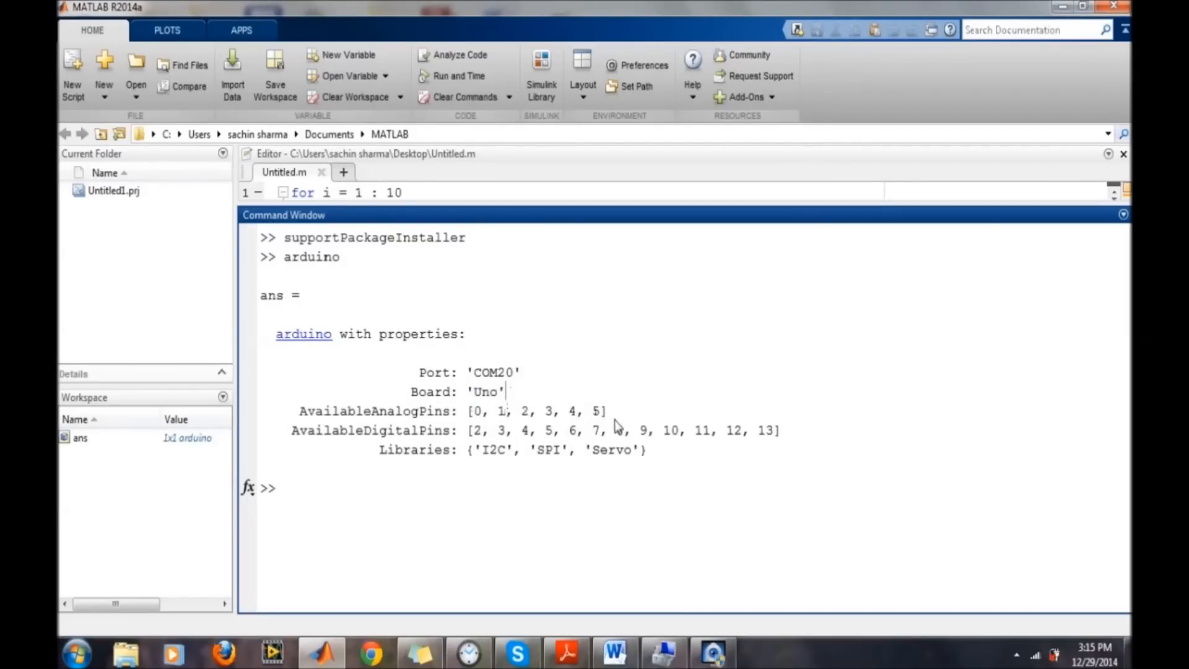
mouse_move(556, 435)
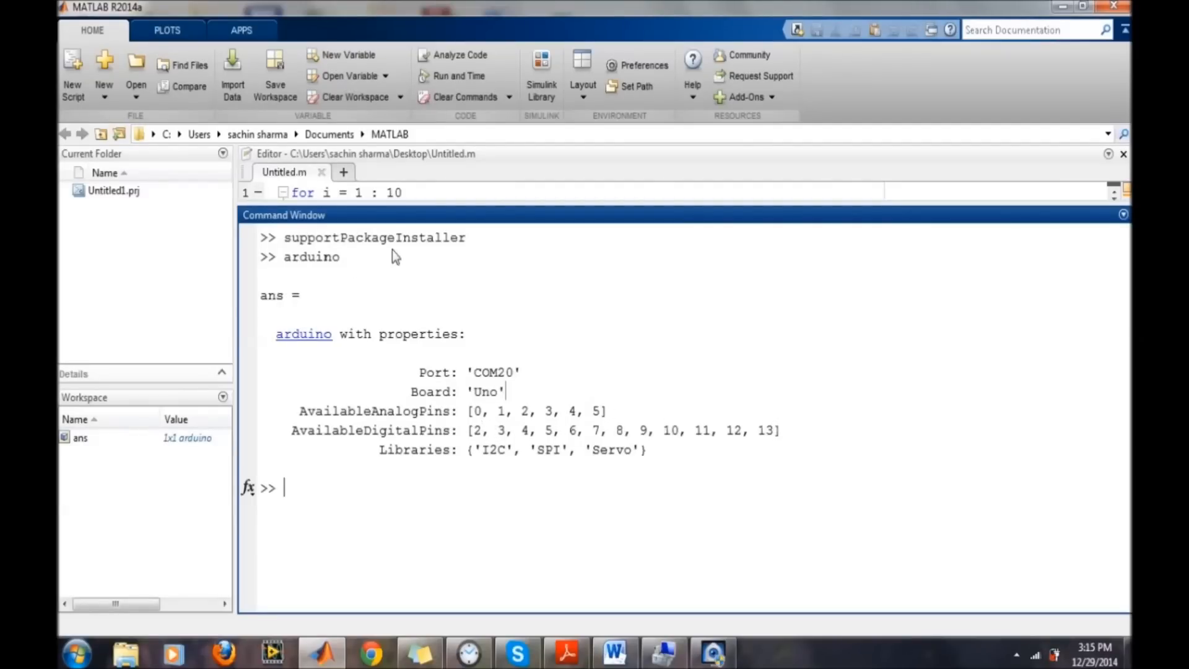
mouse_move(718, 470)
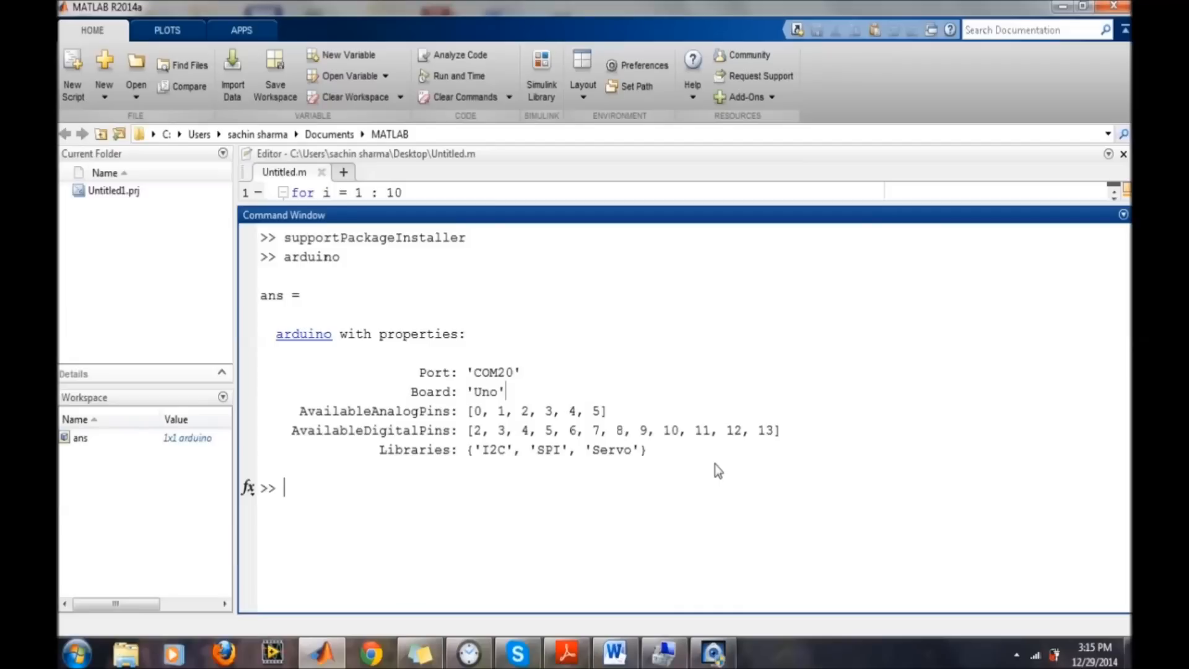
Show Device Manager's Ports (COM & LPT) listing Arduino Uno on COM20
text(a)
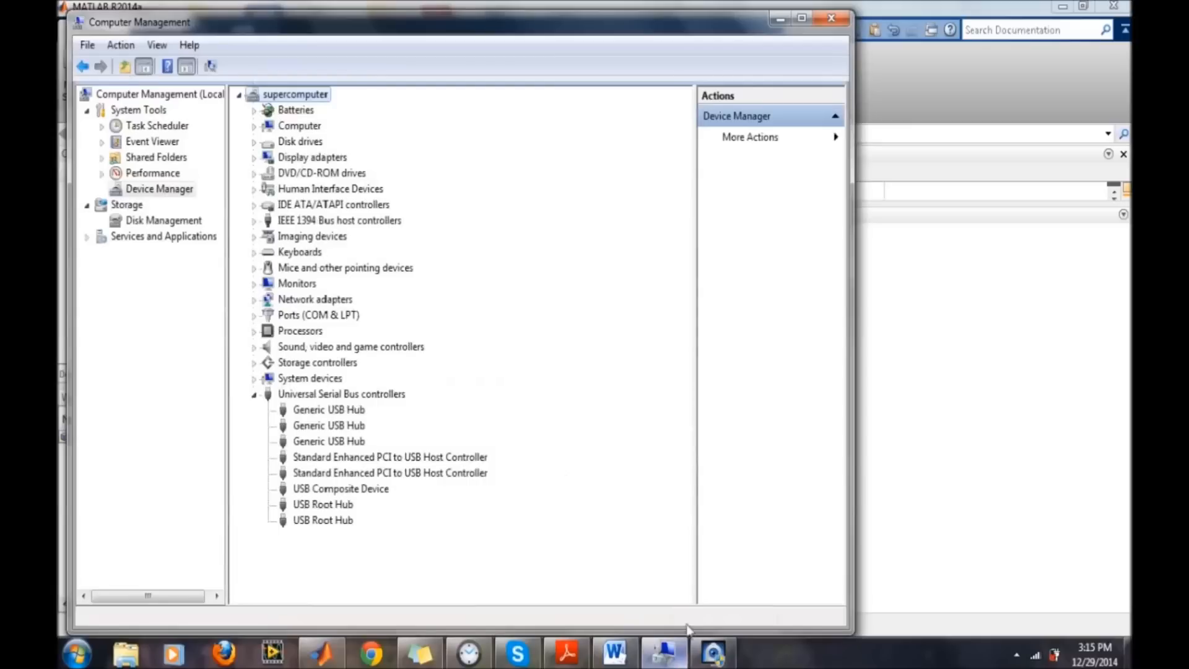
mouse_move(245, 315)
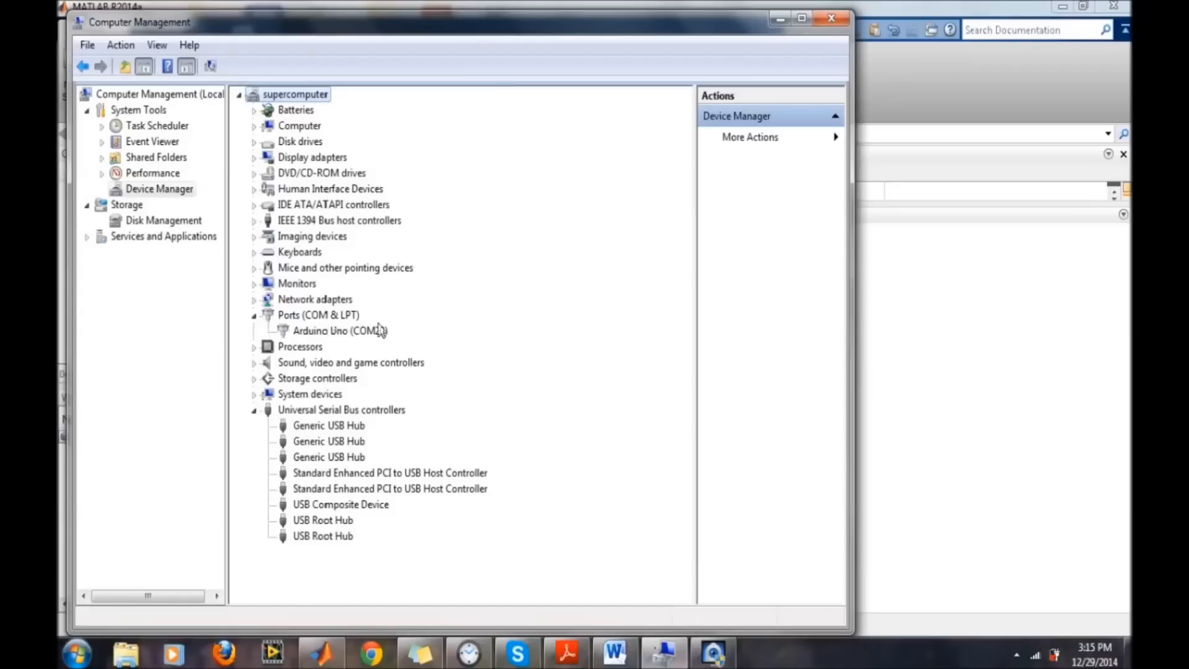
mouse_move(434, 345)
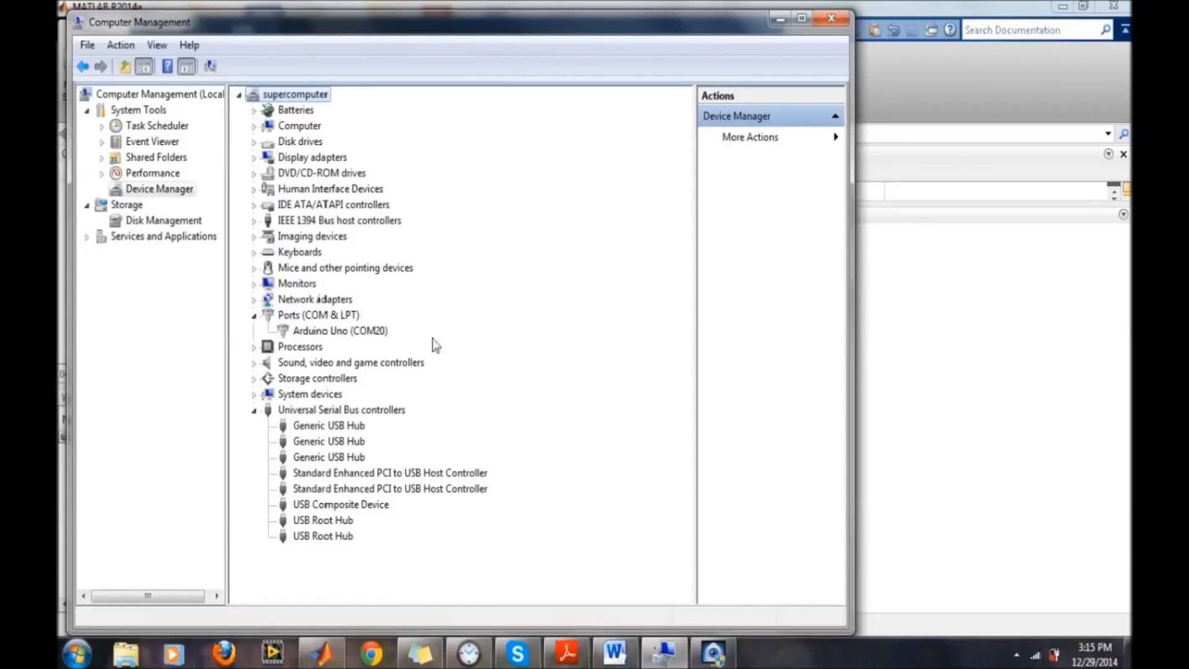
Run arduino('COM20','uno') in MATLAB, which errors that serial port COM20 cannot be opened
click(321, 654)
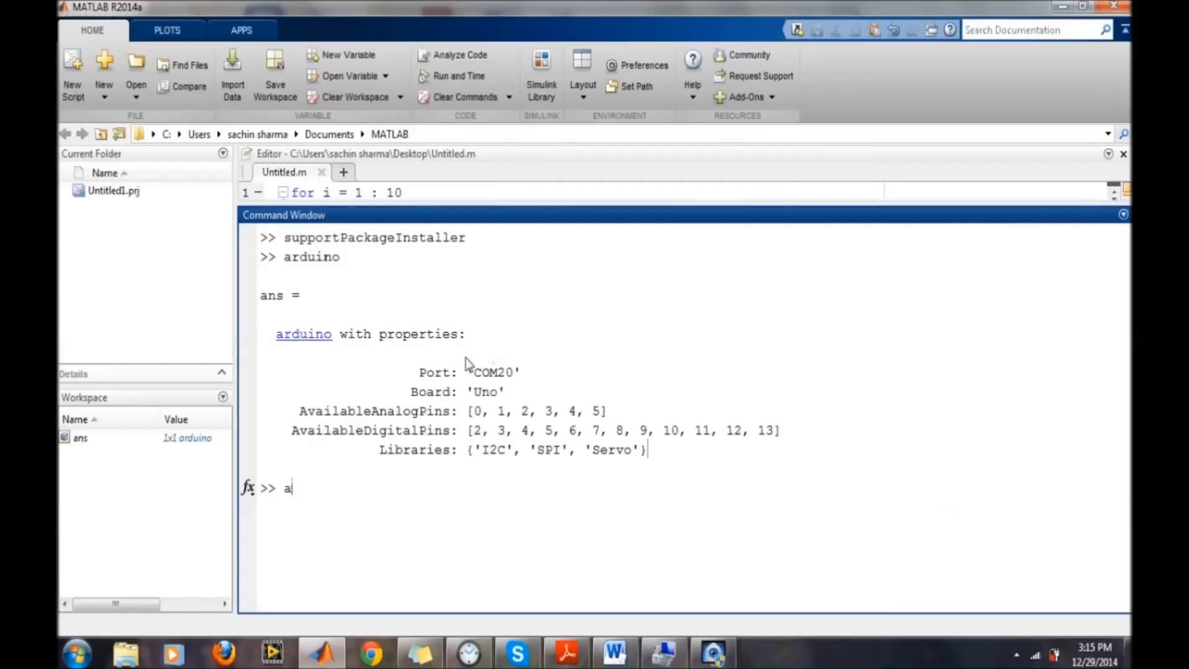
double_click(493, 372)
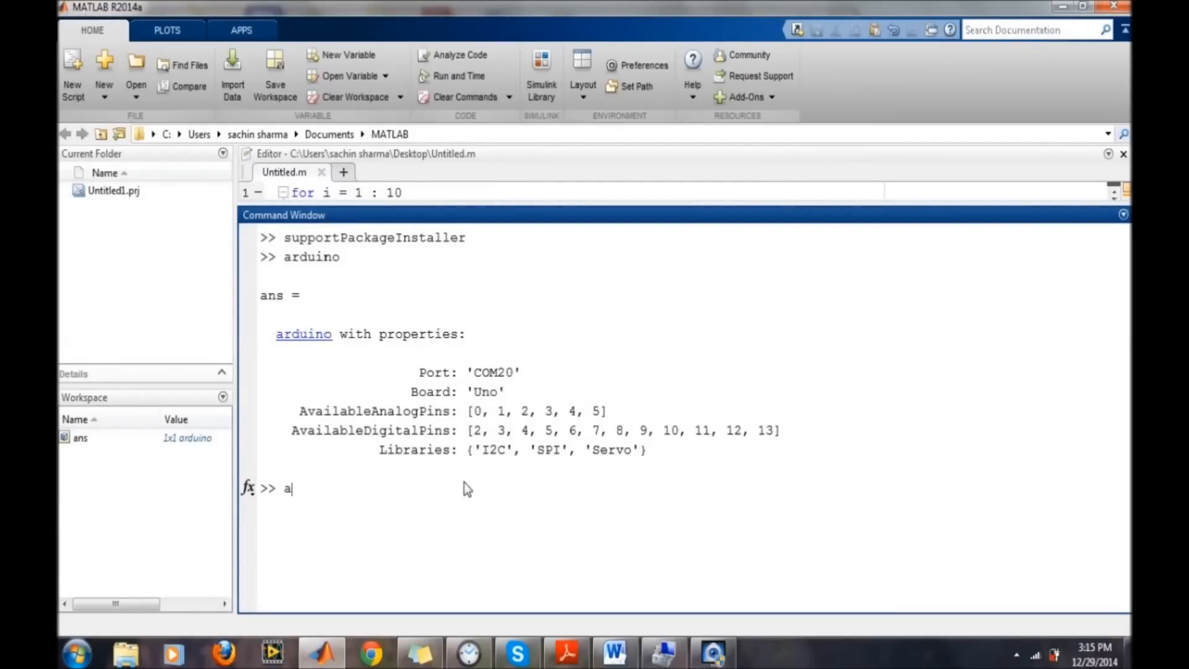
text(rduino('c)
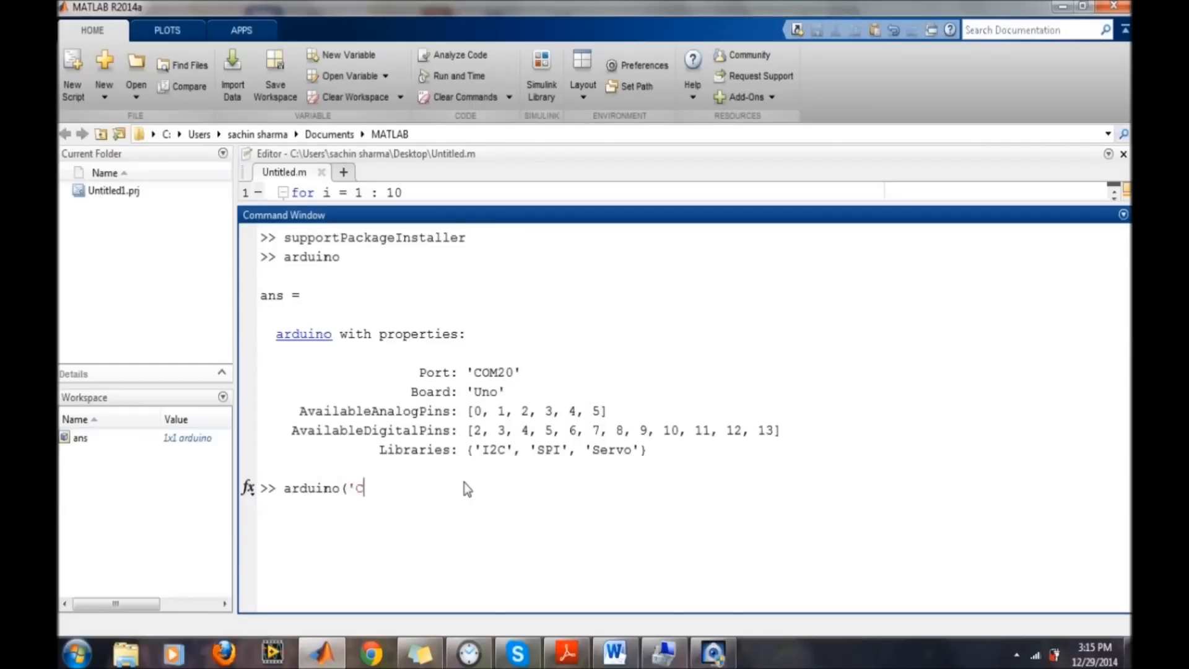
text(OM)
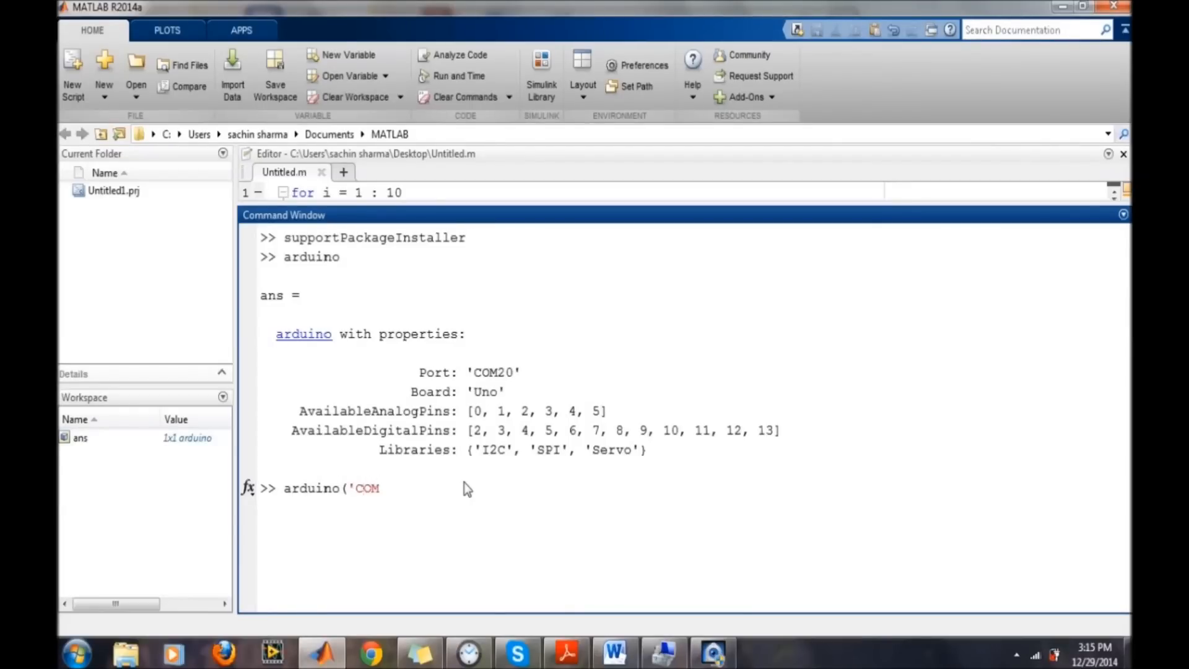
text(20',)
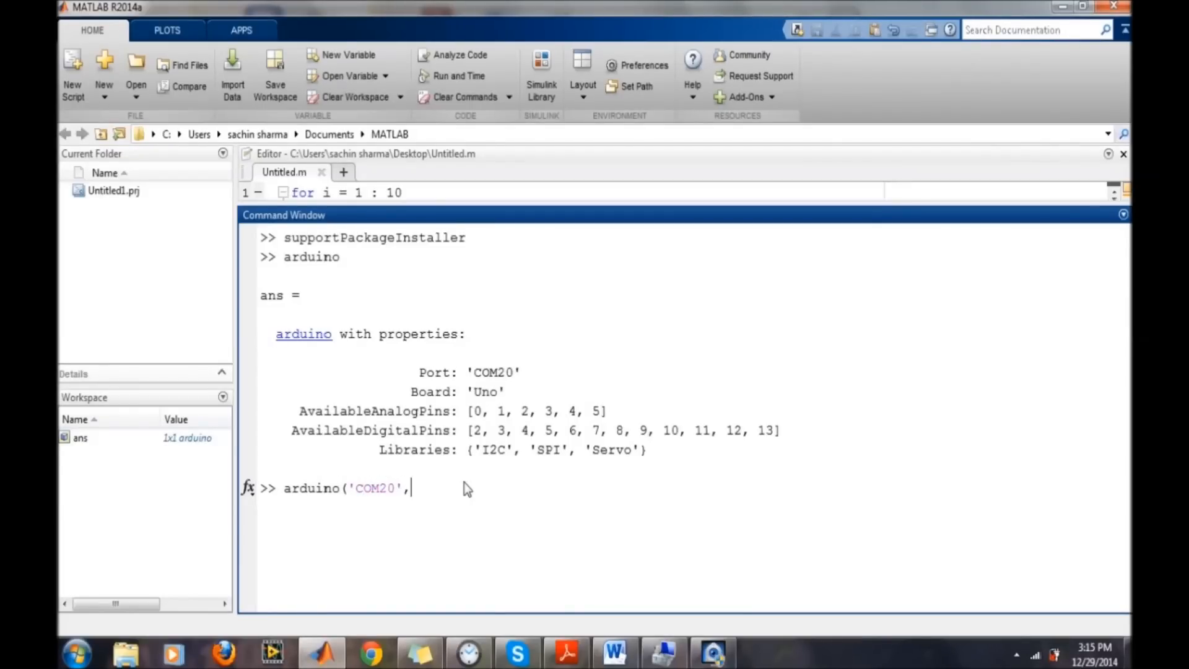
text('uno'))
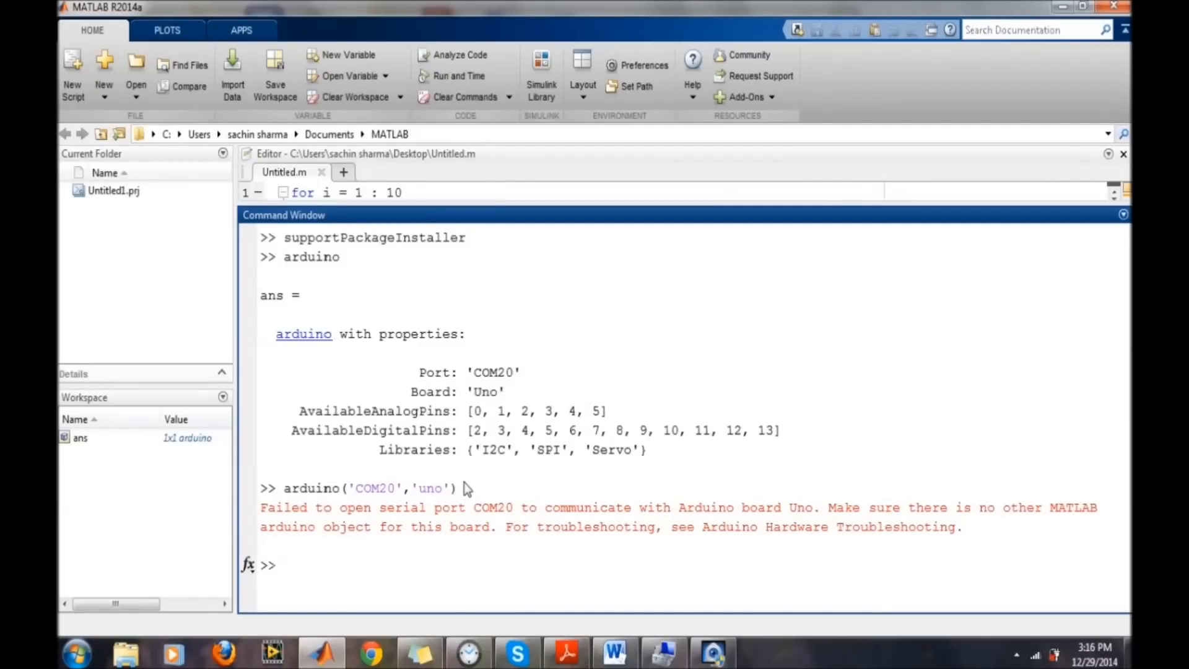
Run clear all, then rerun arduino('COM20','uno') to get an Uno object on COM20
text(clear all;)
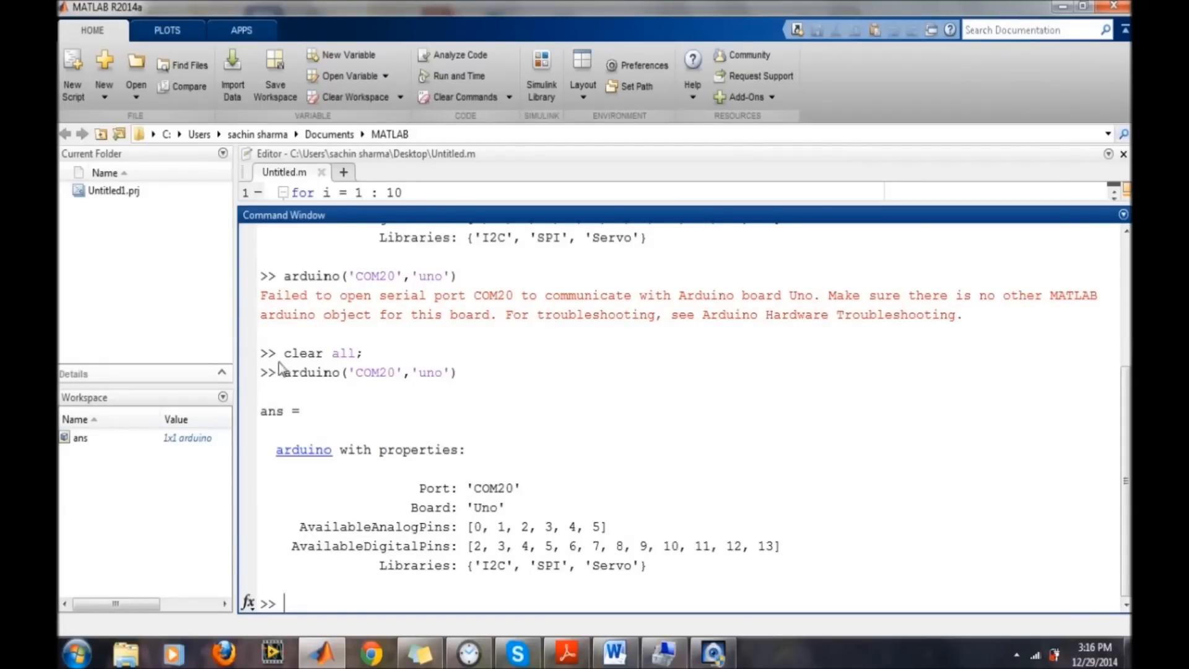
right_click(473, 371)
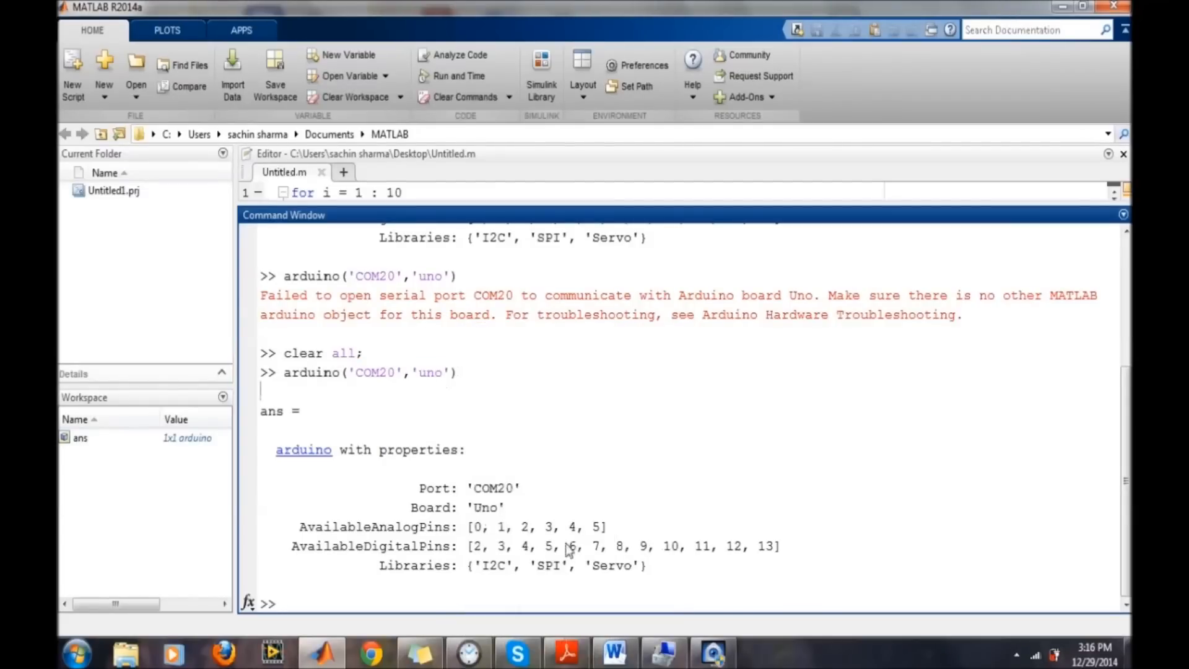
mouse_move(597, 570)
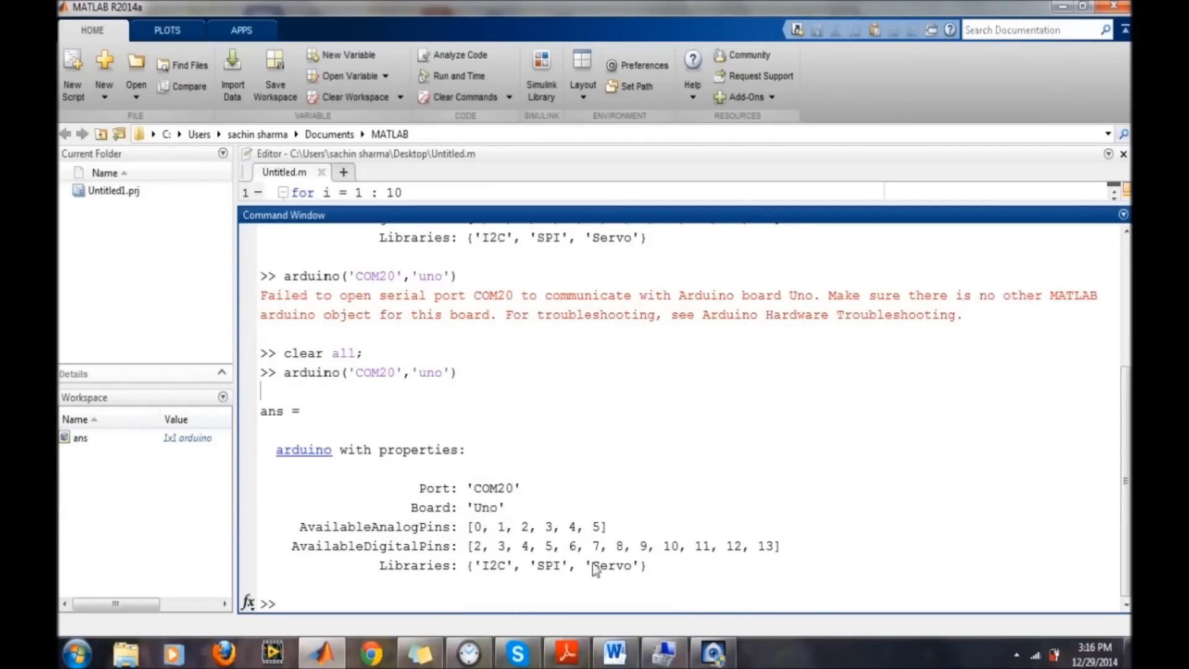
mouse_move(416, 465)
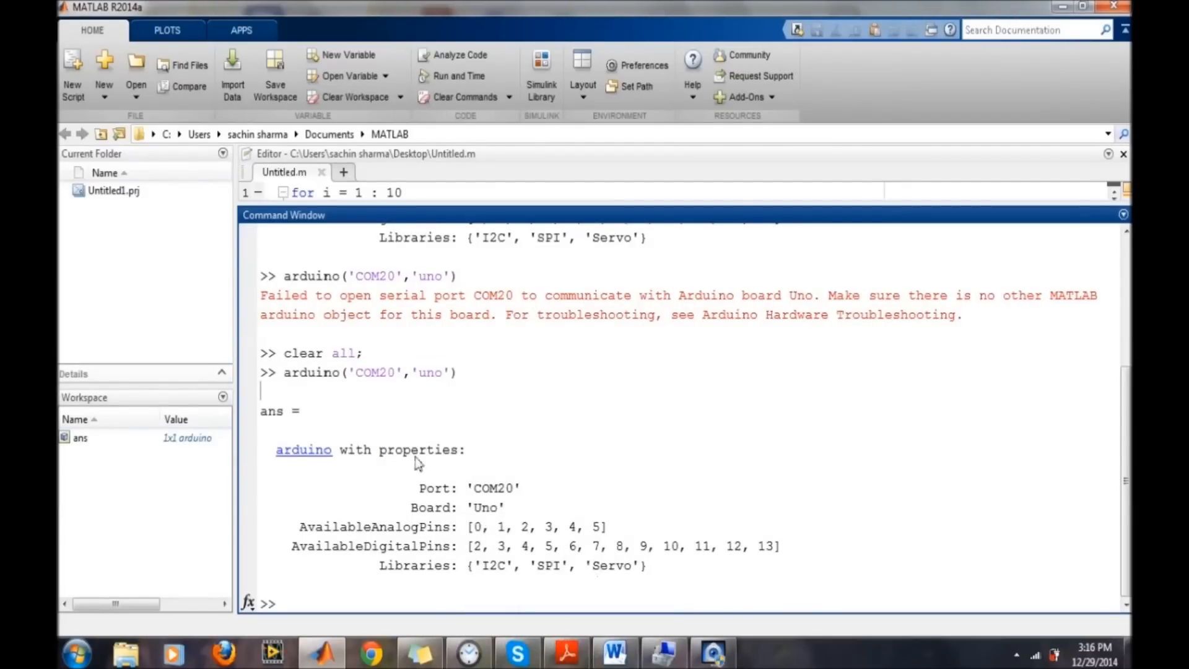
double_click(310, 371)
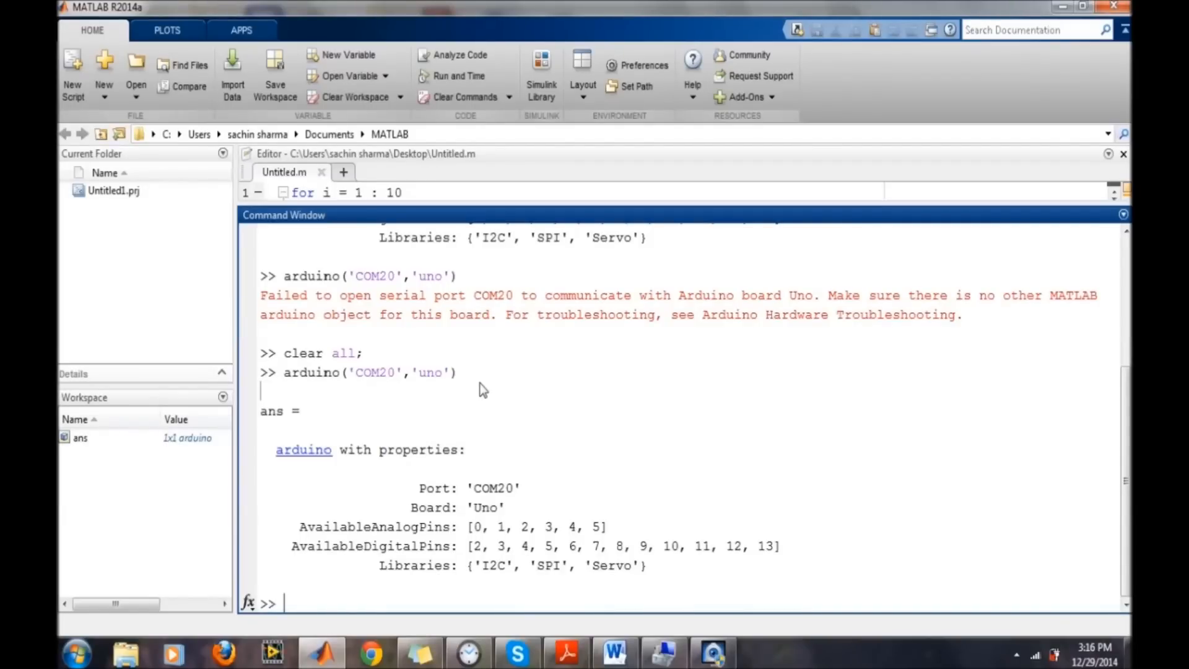
mouse_move(500, 399)
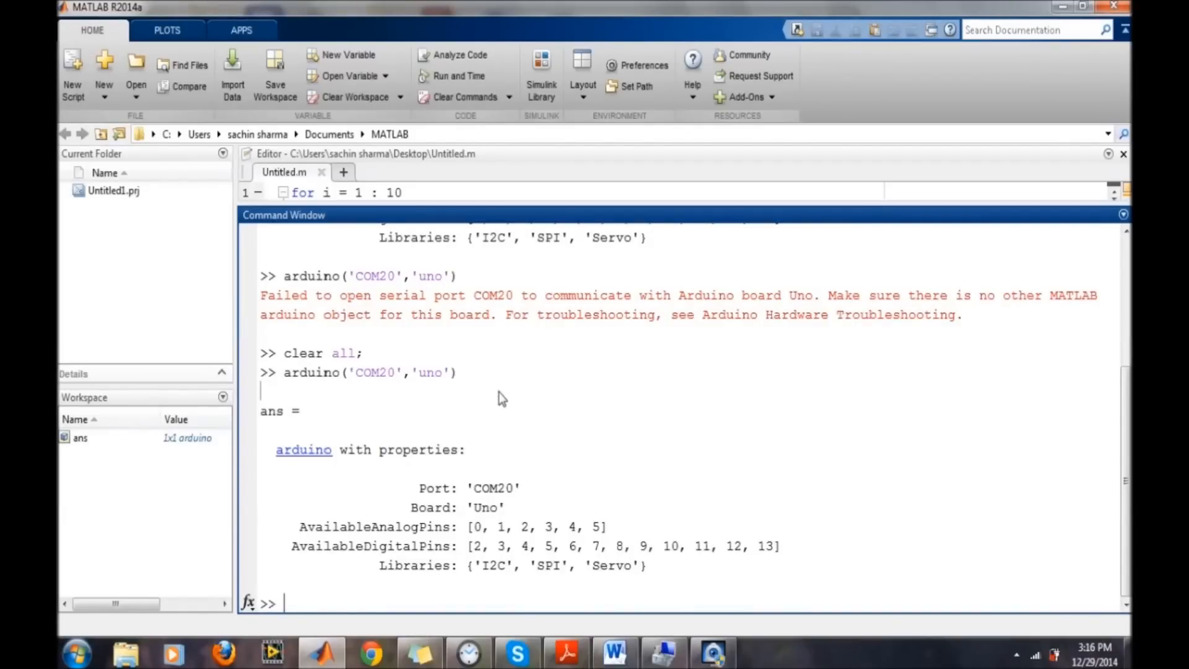